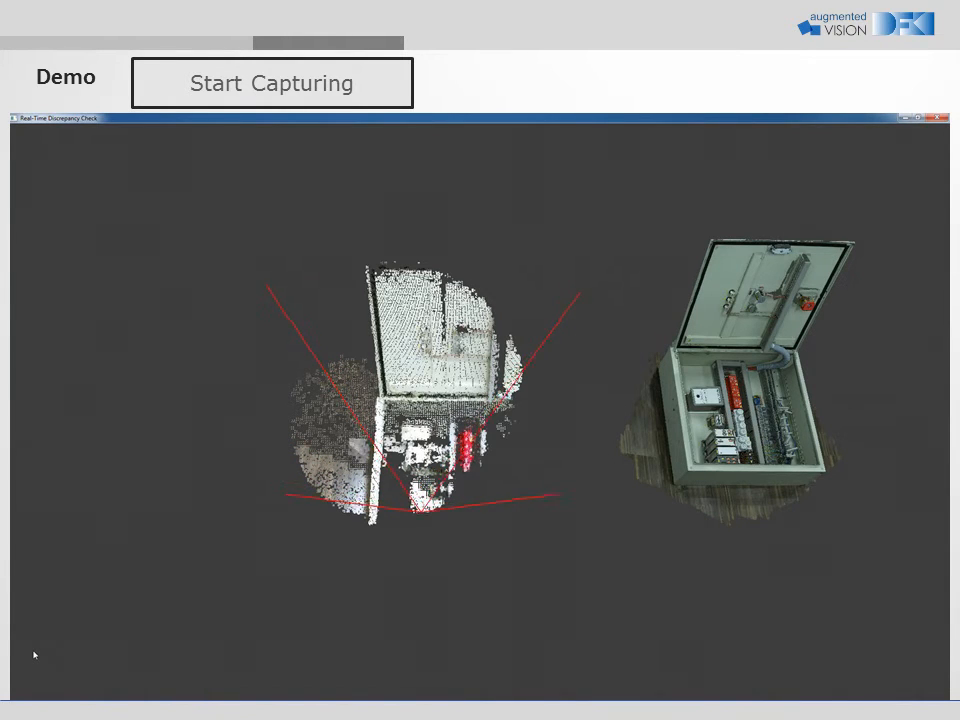
- Trigger the initial alignment of the captured cabinet point cloud onto the reference model
left_click(272, 82)
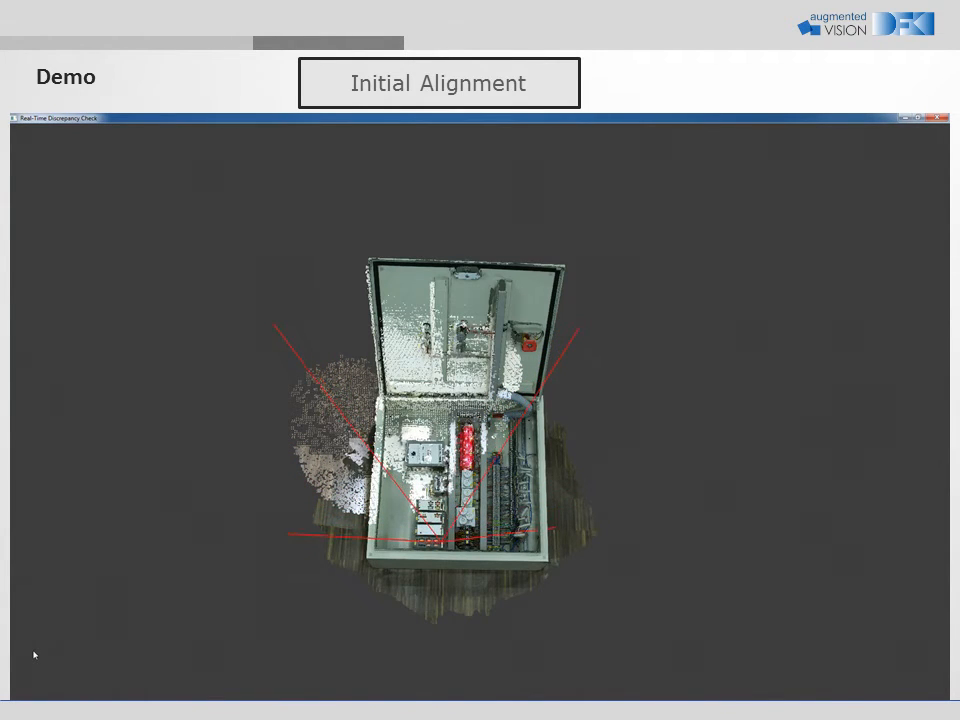